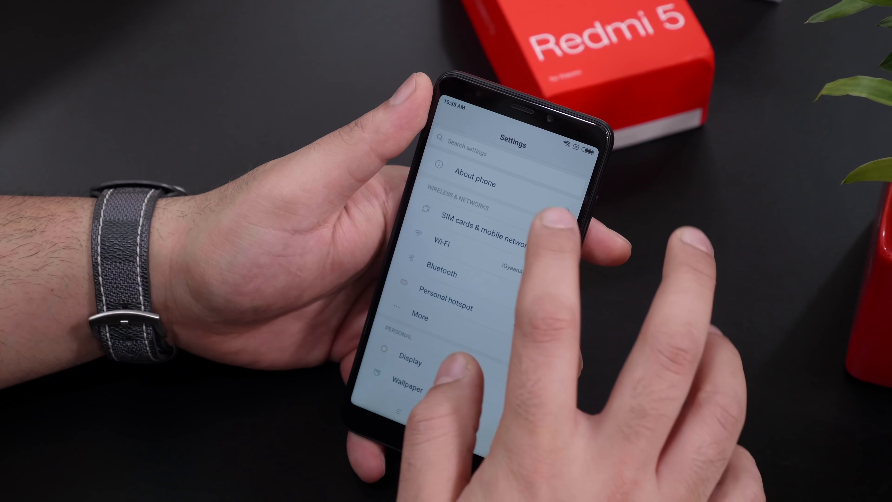
- Show the pending app updates list with Calculator and Mi Drop among system apps
left_click(475, 176)
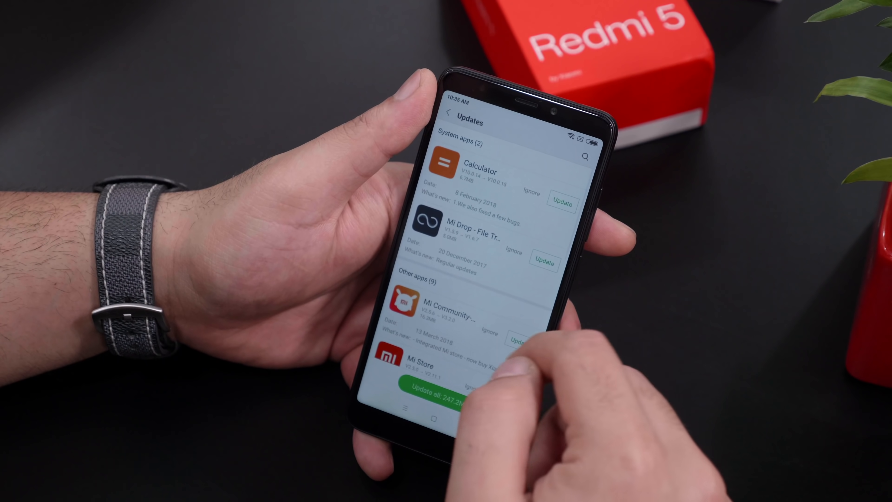
- Browse further pending updates such as Facebook and Skype Lite before returning home
scroll("down", 3)
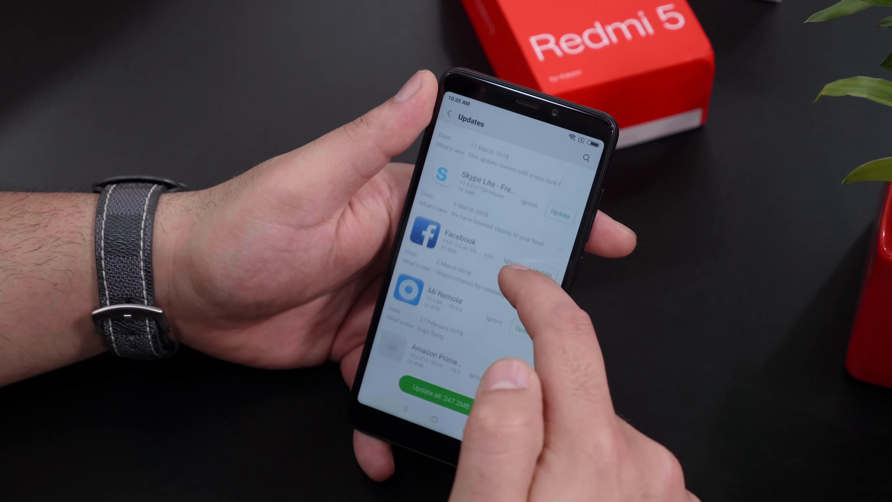
scroll("down", 3)
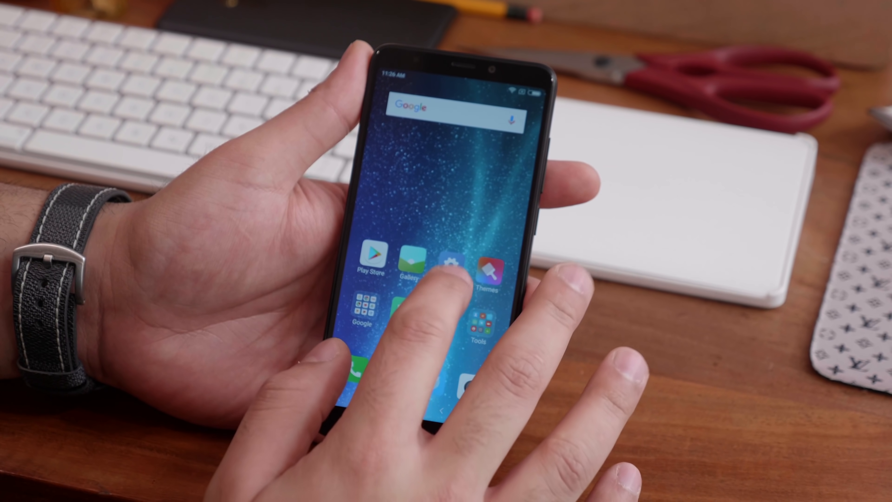
- Reach the Contrast & colours page under Display settings before launching the camera
left_click(450, 265)
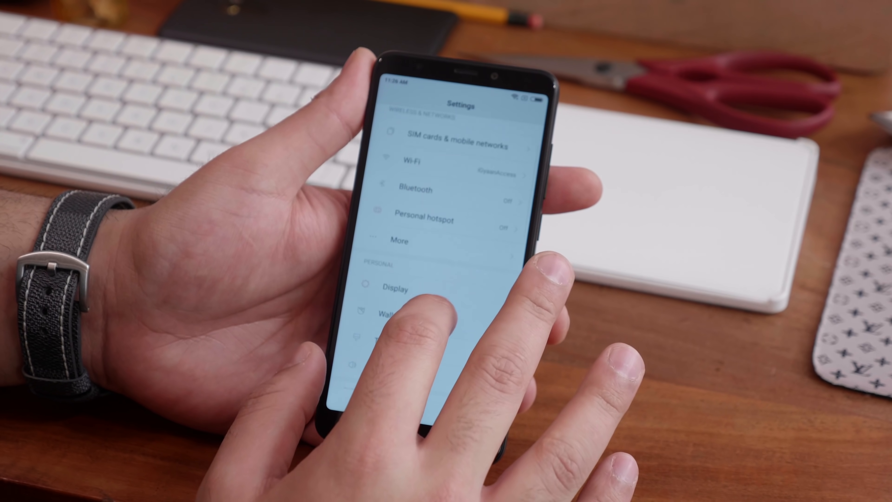
left_click(395, 288)
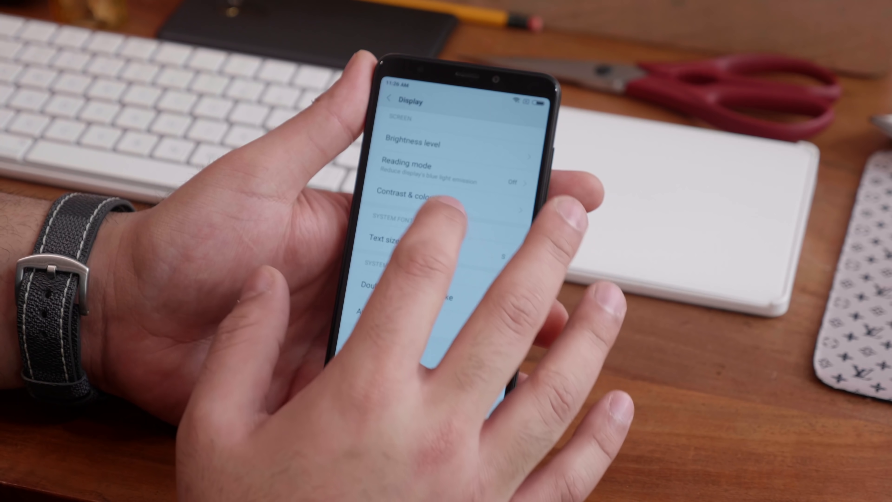
left_click(404, 165)
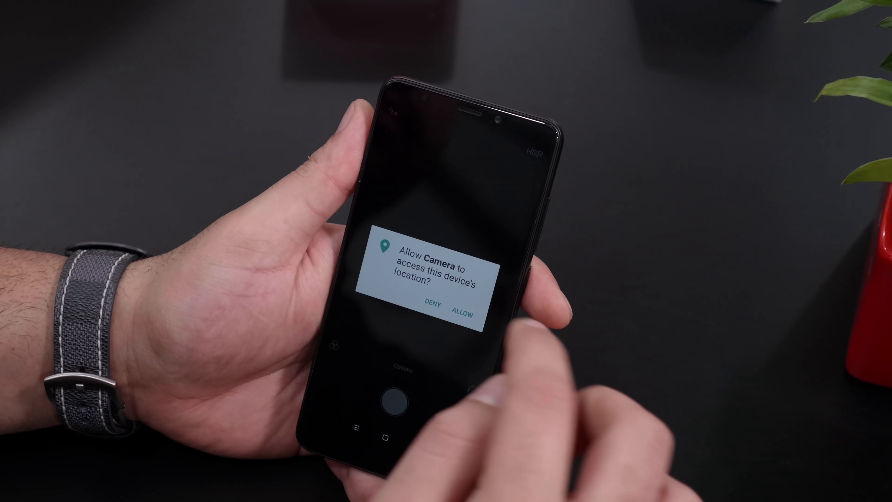
- Answer the camera's location request and reach the Camera settings page via Options
left_click(462, 301)
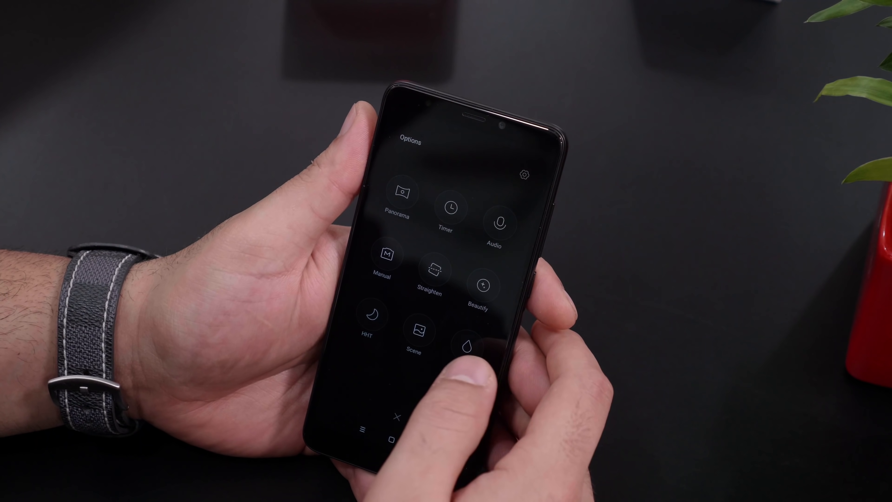
left_click(523, 175)
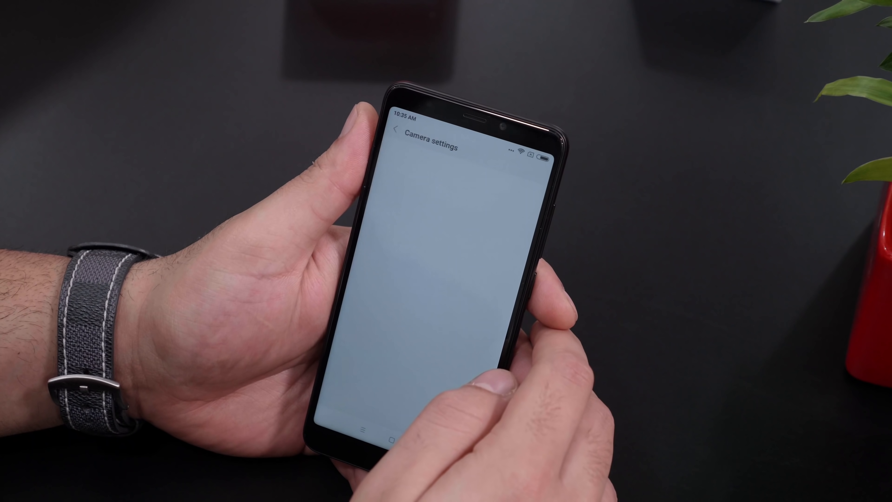